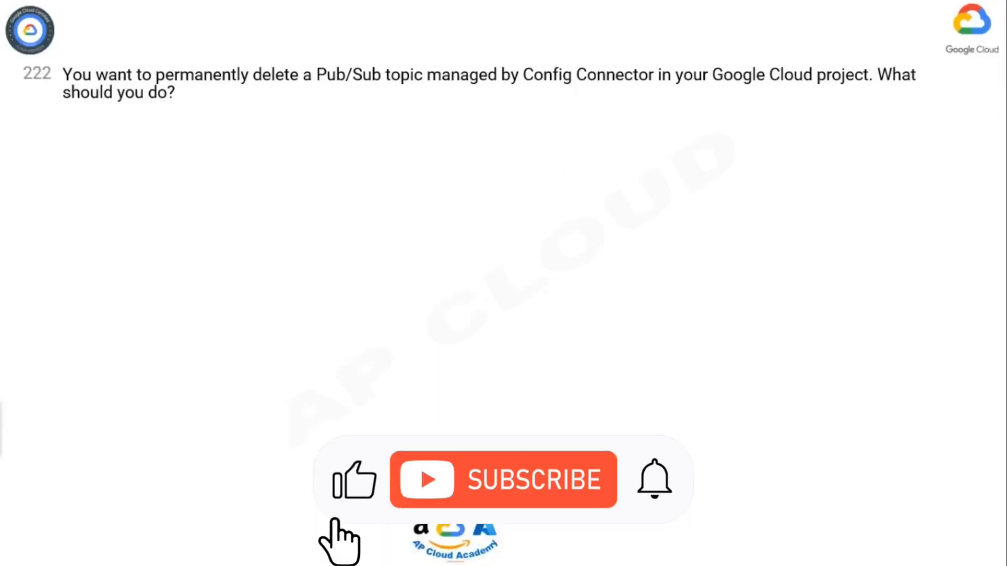
{"action": "left_click", "coordinate": [504, 480]}
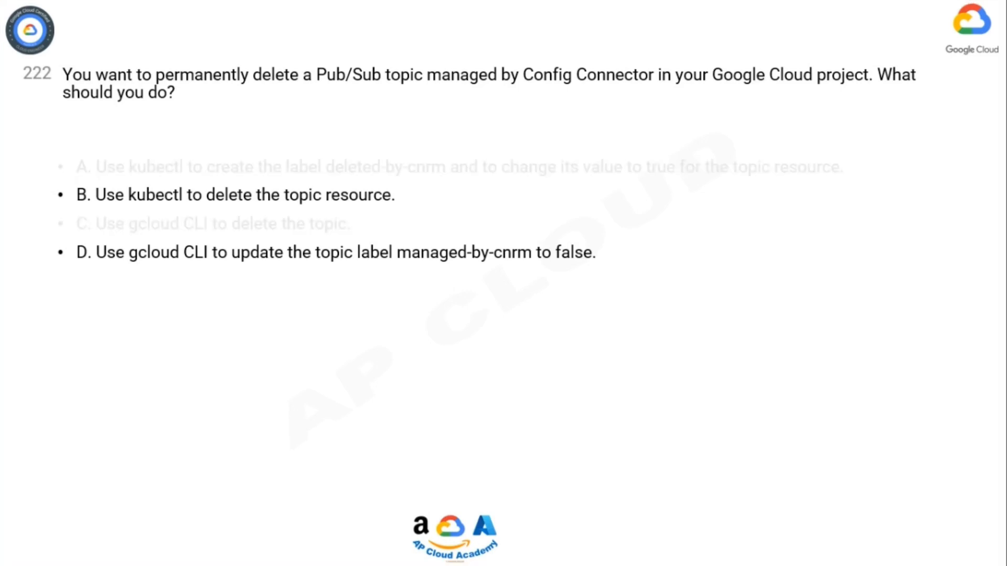
{"action": "left_click", "coordinate": [235, 194]}
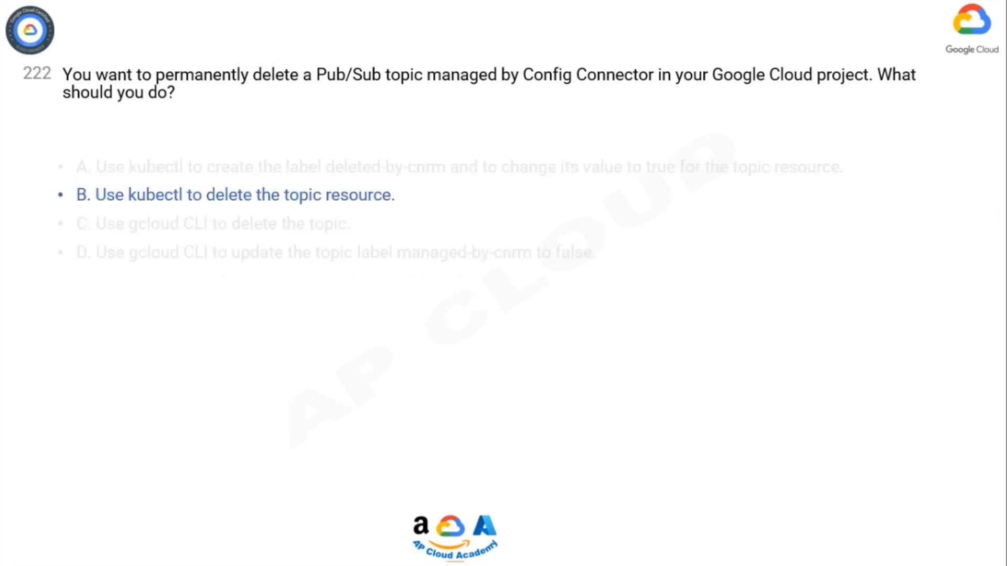